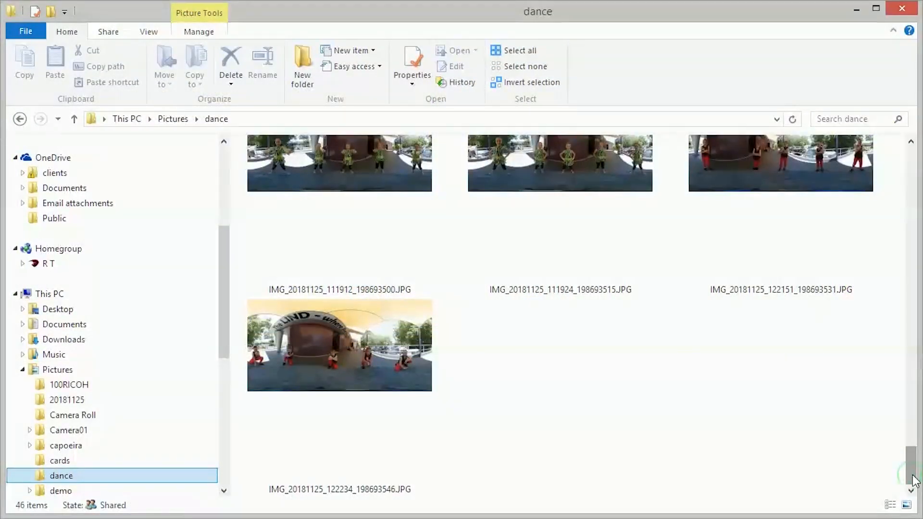
- Upload the dance photo to the Dance gallery, preview it, and return to add-photos
{"action": "scroll", "scroll_direction": "up", "scroll_amount": 3}
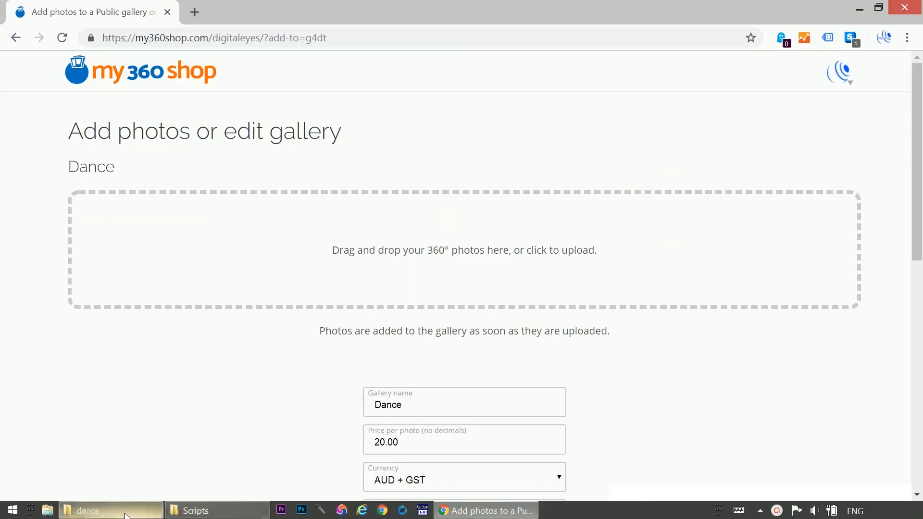
{"action": "left_click", "coordinate": [88, 510]}
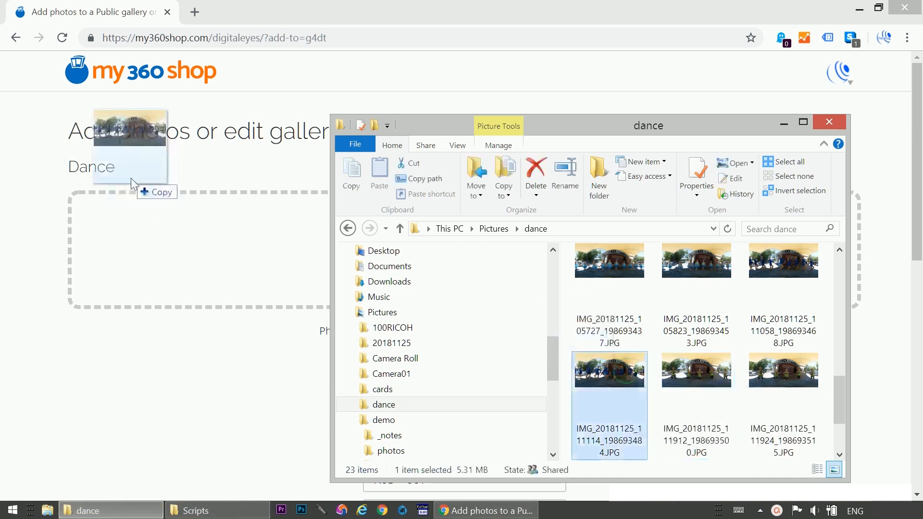
{"action": "left_click_drag", "start_coordinate": [609, 370], "coordinate": [463, 277]}
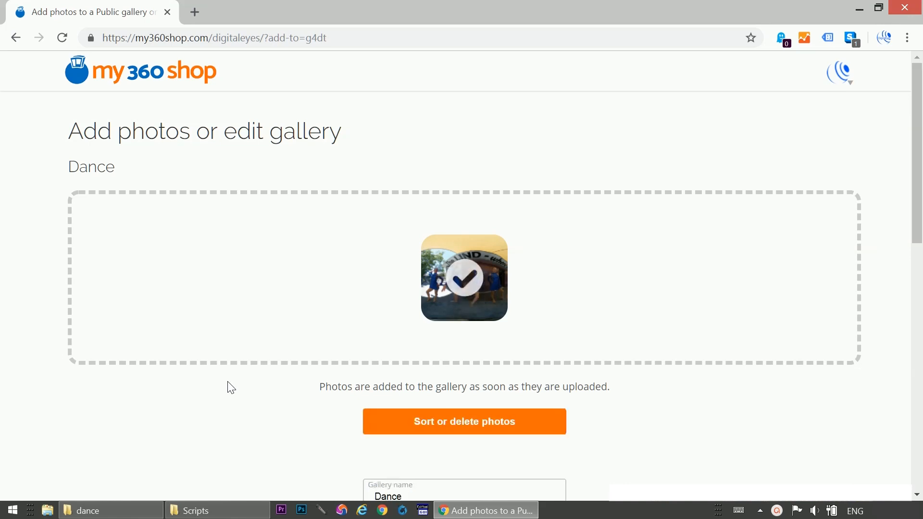
{"action": "left_click", "coordinate": [463, 445]}
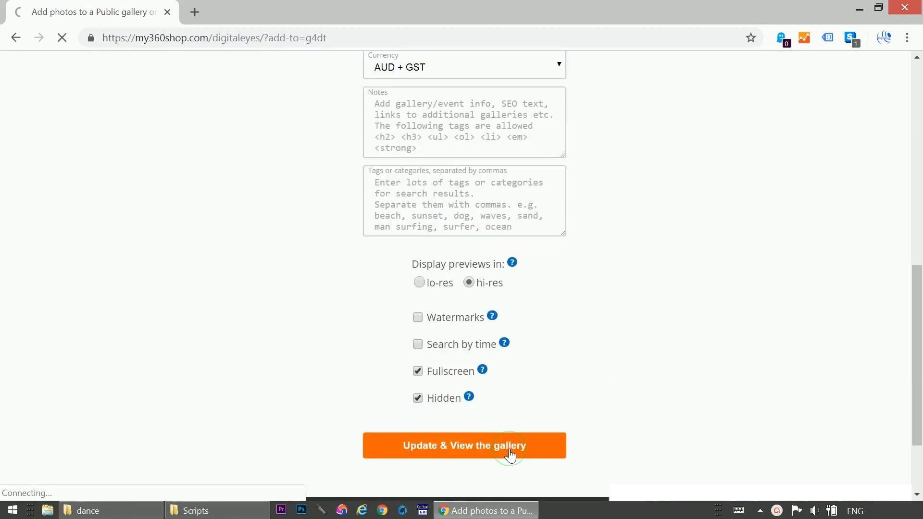
{"action": "left_click", "coordinate": [464, 445]}
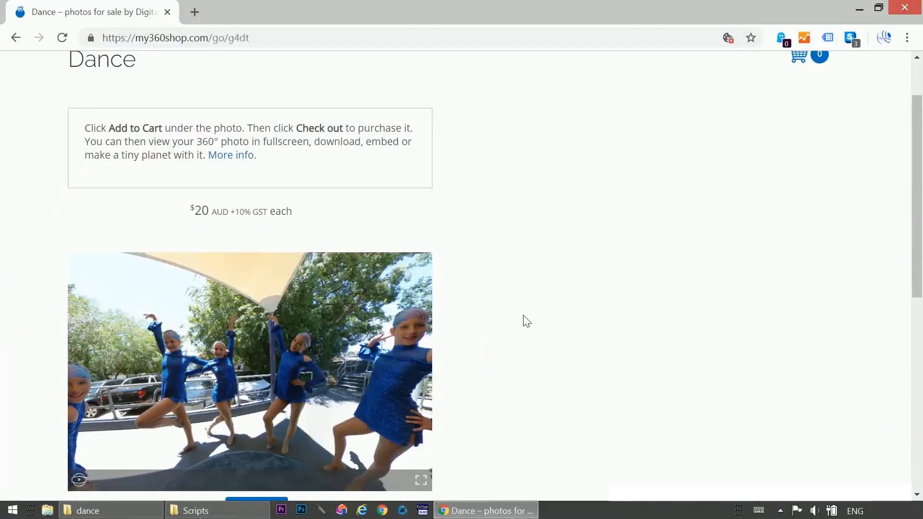
{"action": "left_click", "coordinate": [15, 37]}
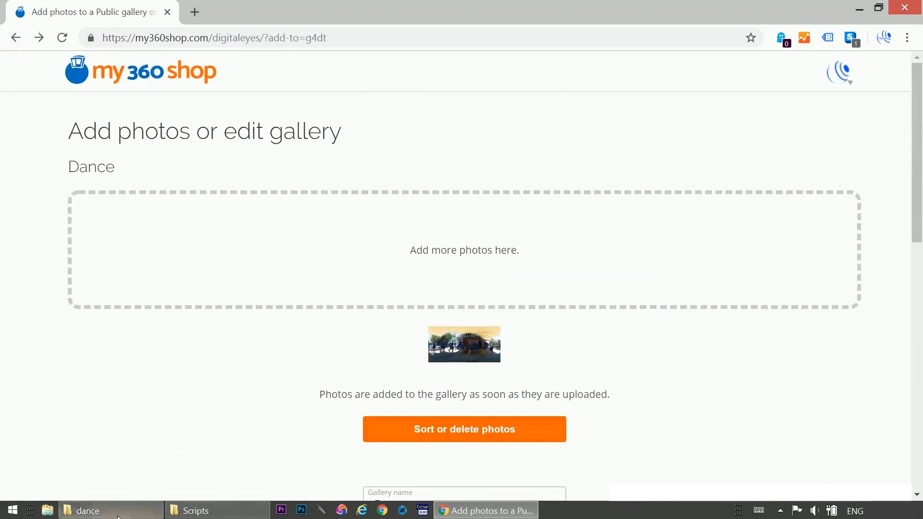
- Open IMG_20181125_111114_198693484.JPG in Photoshop CC 2018 from its right-click Open with menu
{"action": "right_click", "coordinate": [622, 369]}
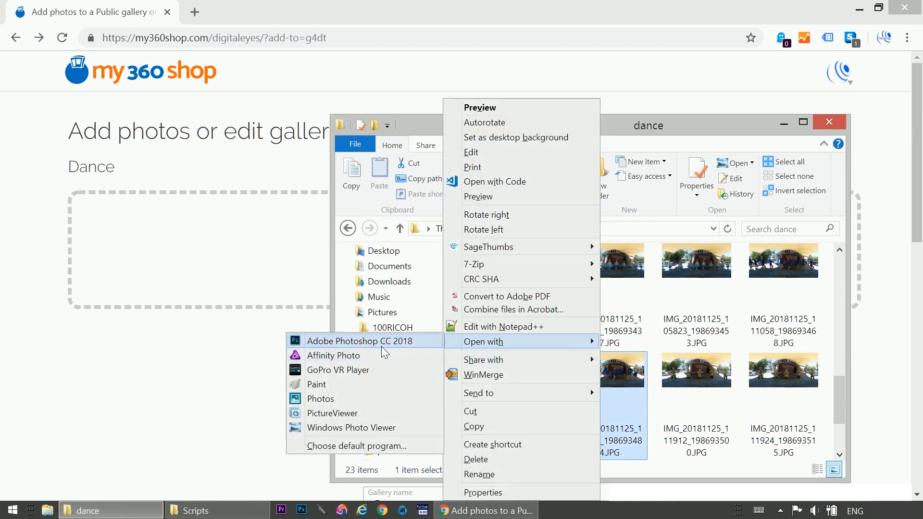
{"action": "left_click", "coordinate": [357, 340]}
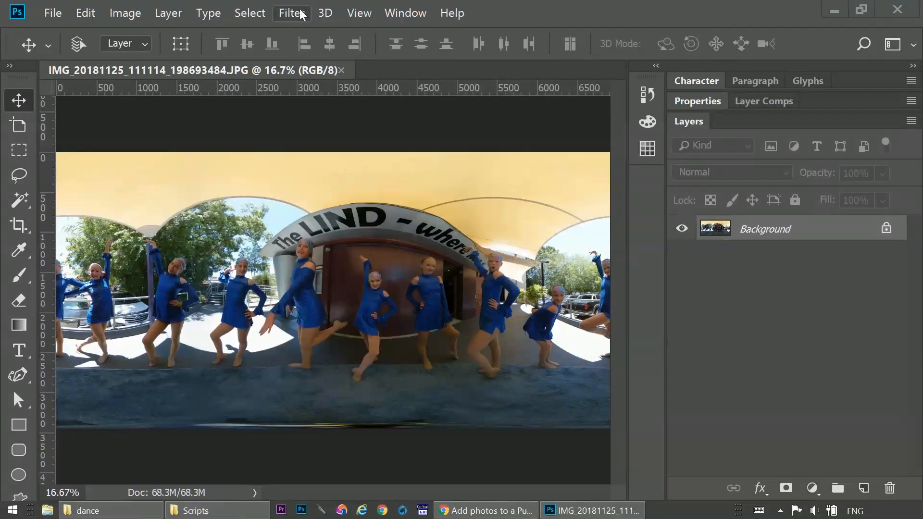
{"action": "left_click", "coordinate": [291, 13]}
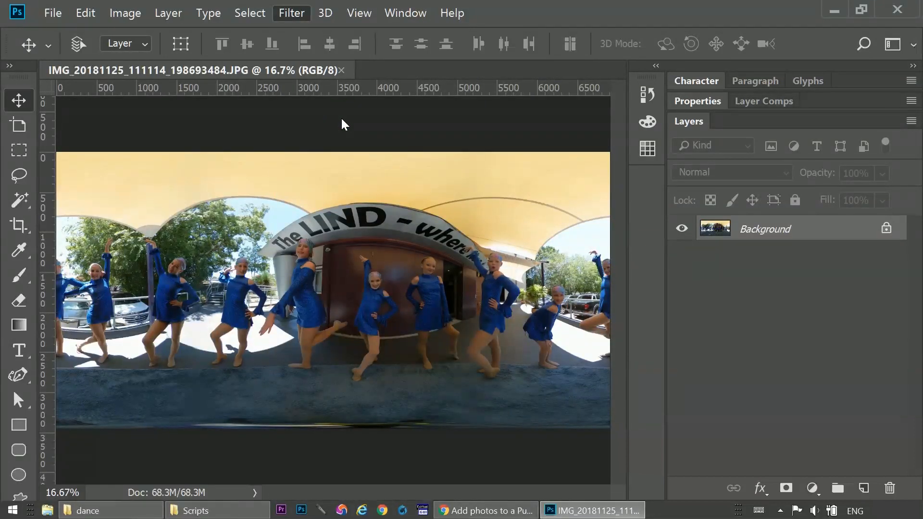
- Apply a Camera Raw Filter correction: exposure +0.40, contrast +6, whites +10, blacks −17
{"action": "left_click", "coordinate": [291, 12]}
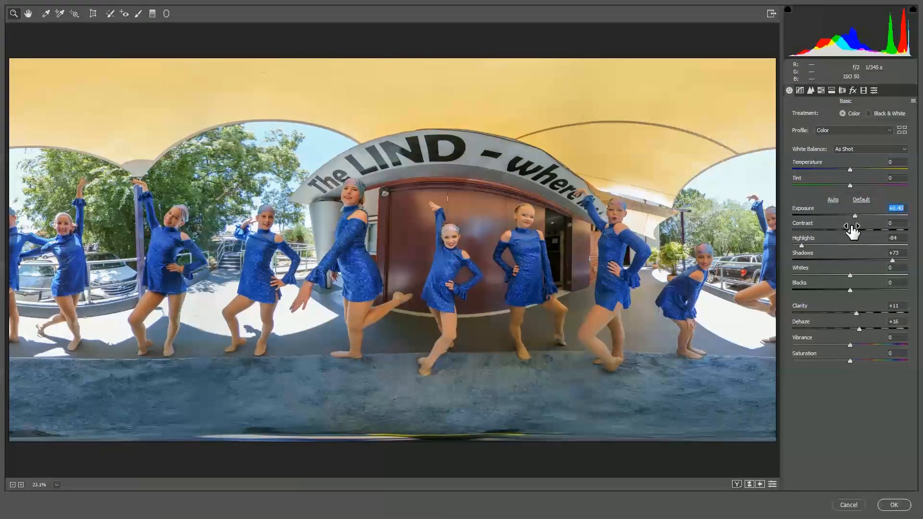
{"action": "left_click_drag", "start_coordinate": [849, 230], "coordinate": [854, 229]}
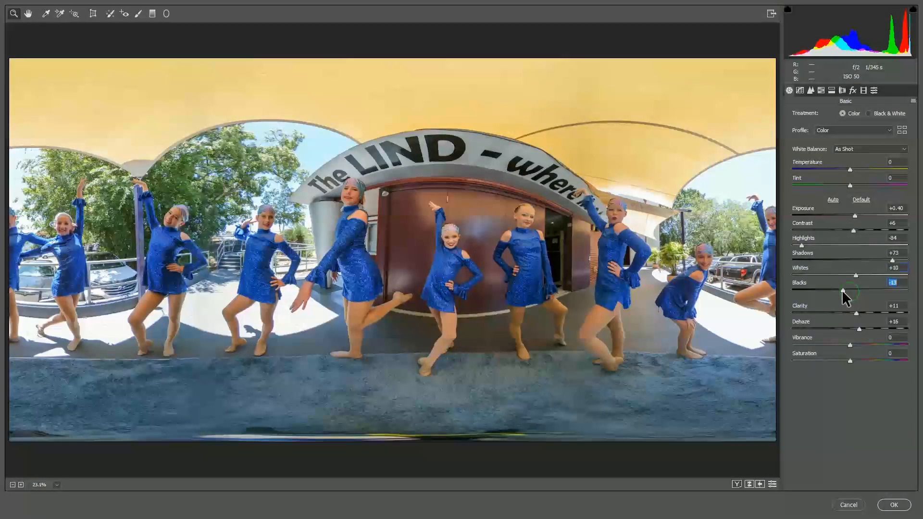
{"action": "left_click_drag", "start_coordinate": [852, 290], "coordinate": [838, 290]}
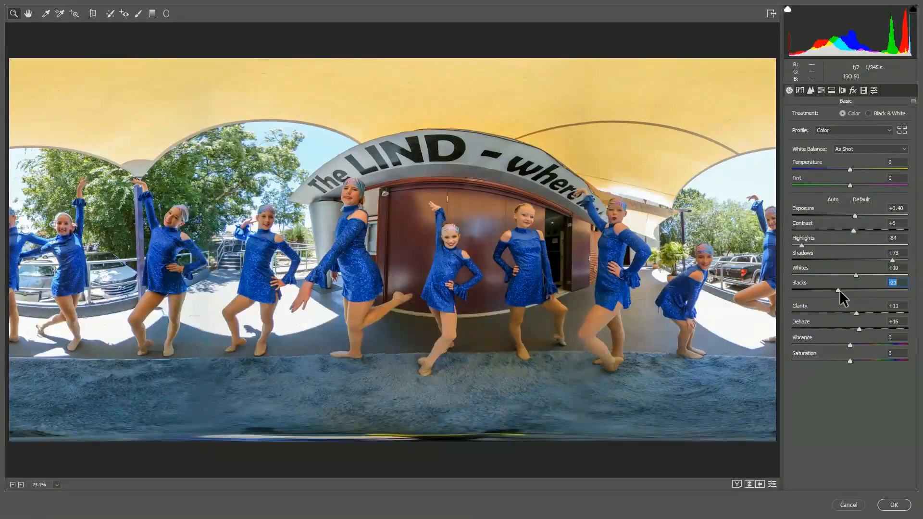
{"action": "left_click_drag", "start_coordinate": [838, 291], "coordinate": [842, 291]}
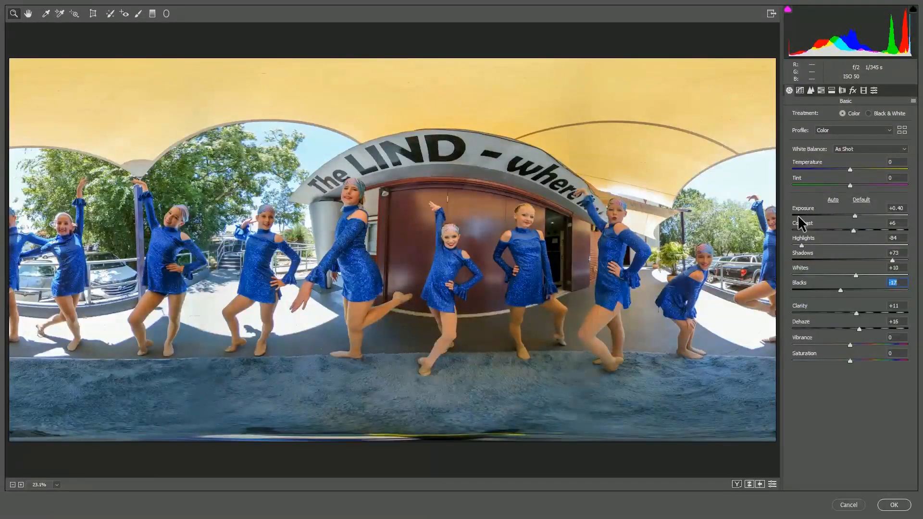
{"action": "mouse_move", "coordinate": [889, 459]}
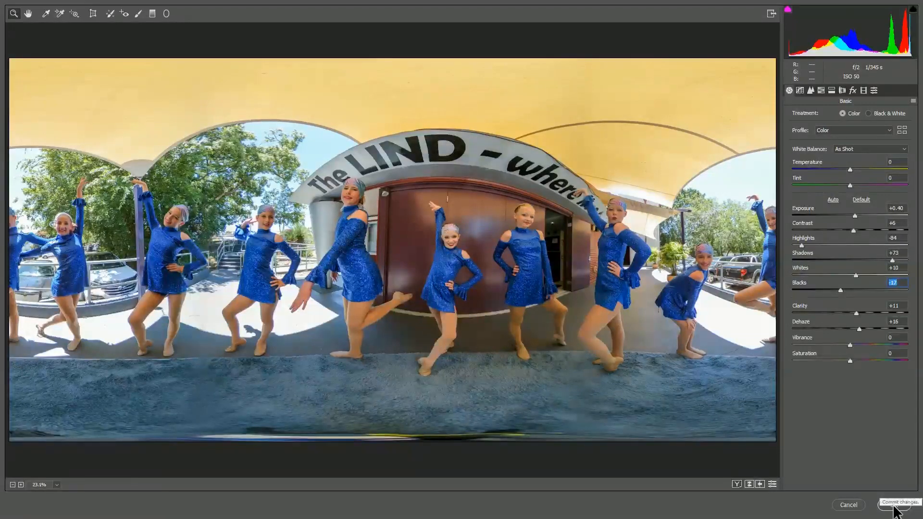
{"action": "left_click", "coordinate": [894, 504]}
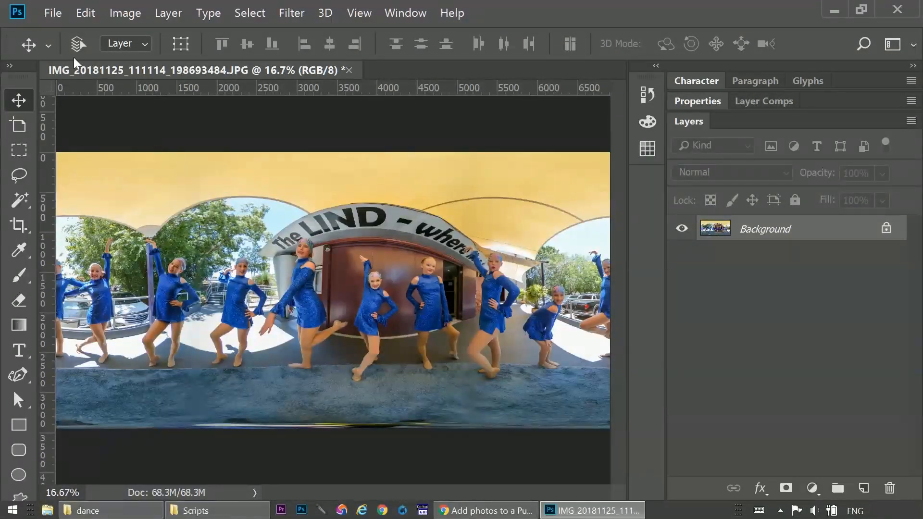
- Save the photo as IMG_20181125_111114_198693484-seam.jpg at maximum JPEG quality
{"action": "left_click", "coordinate": [53, 13]}
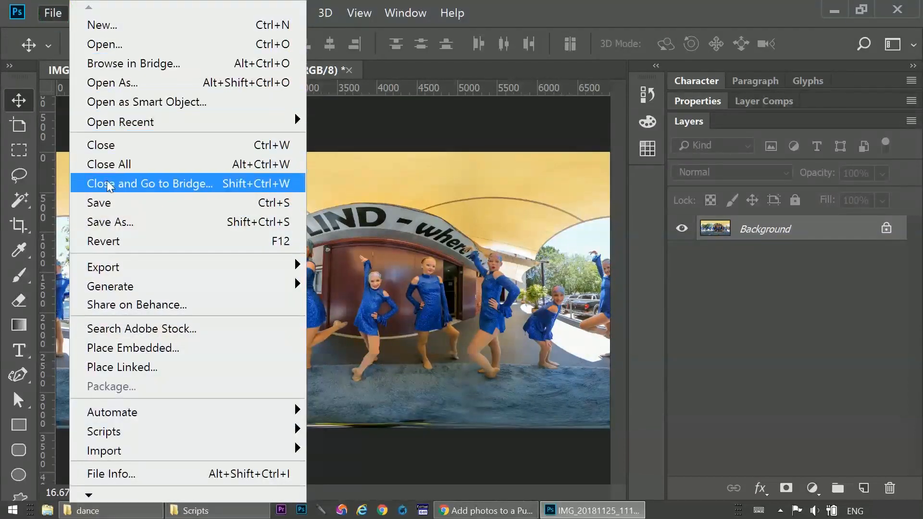
{"action": "left_click", "coordinate": [110, 222]}
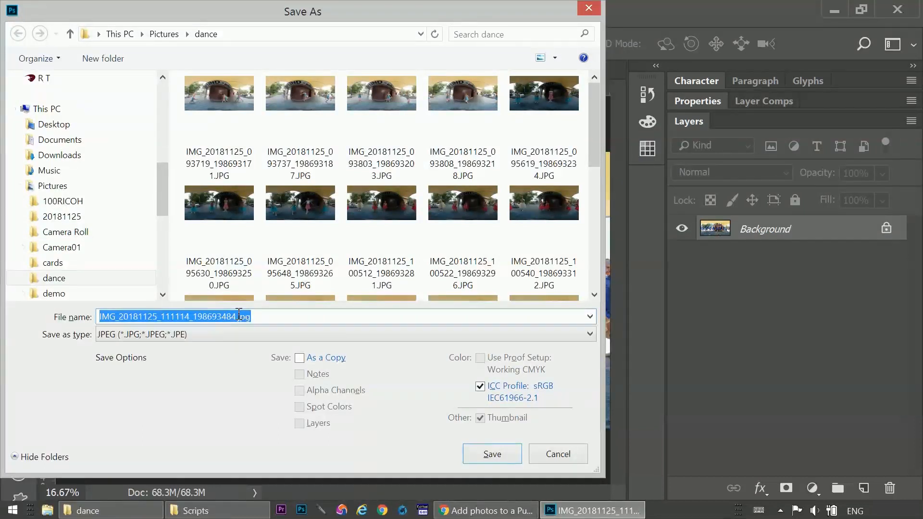
{"action": "left_click", "coordinate": [286, 316]}
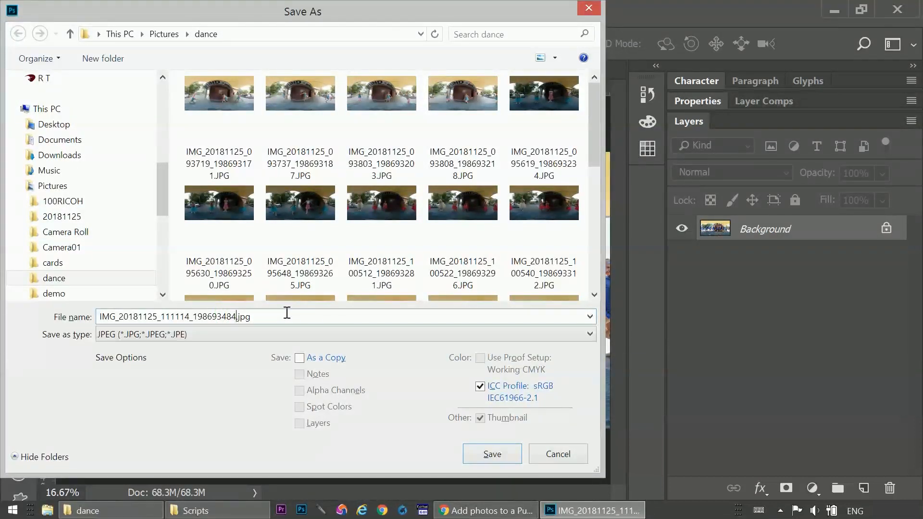
{"action": "type", "text": "-seam"}
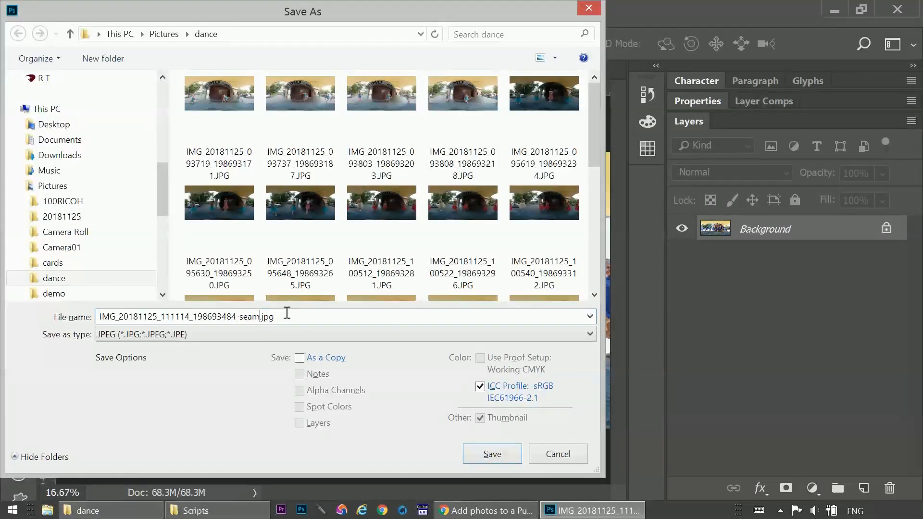
{"action": "left_click", "coordinate": [491, 454]}
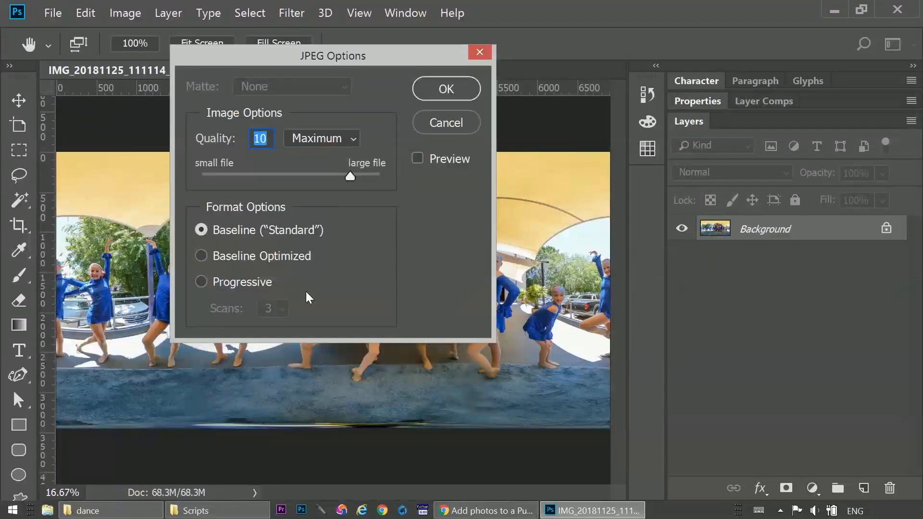
{"action": "left_click", "coordinate": [446, 89]}
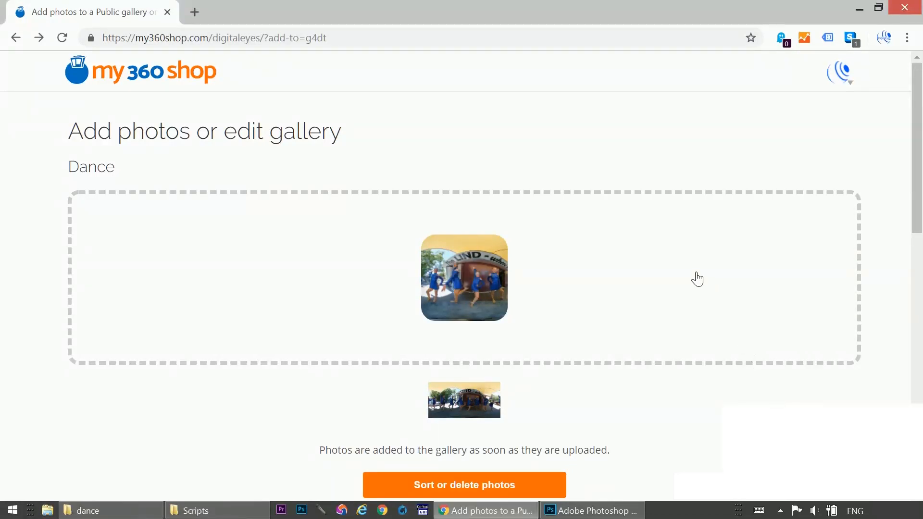
- Update and view the Dance gallery, then drag to look around a 360° dance photo
{"action": "scroll", "scroll_direction": "down", "scroll_amount": 3}
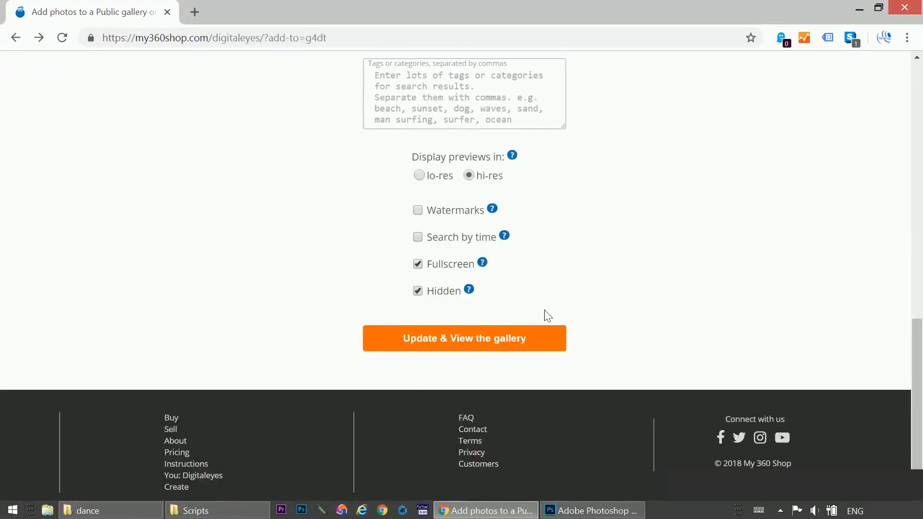
{"action": "left_click", "coordinate": [464, 338]}
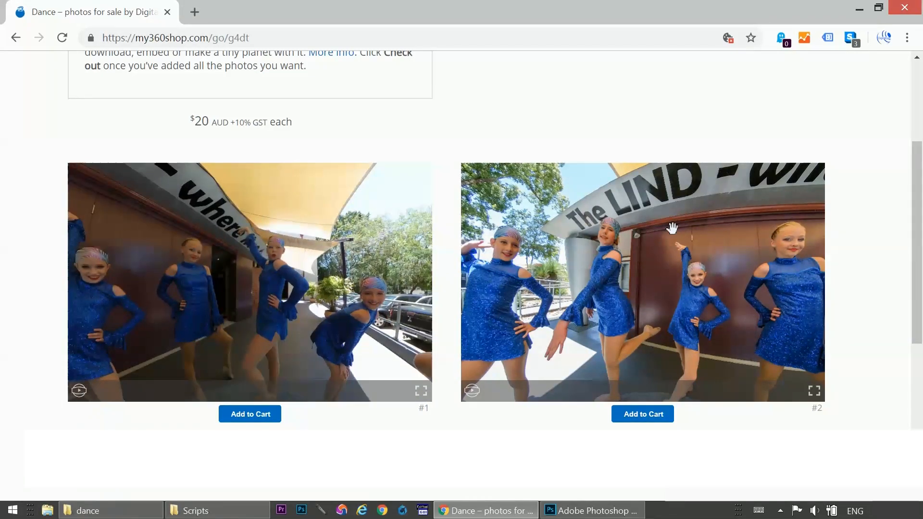
{"action": "left_click_drag", "start_coordinate": [671, 228], "coordinate": [475, 236]}
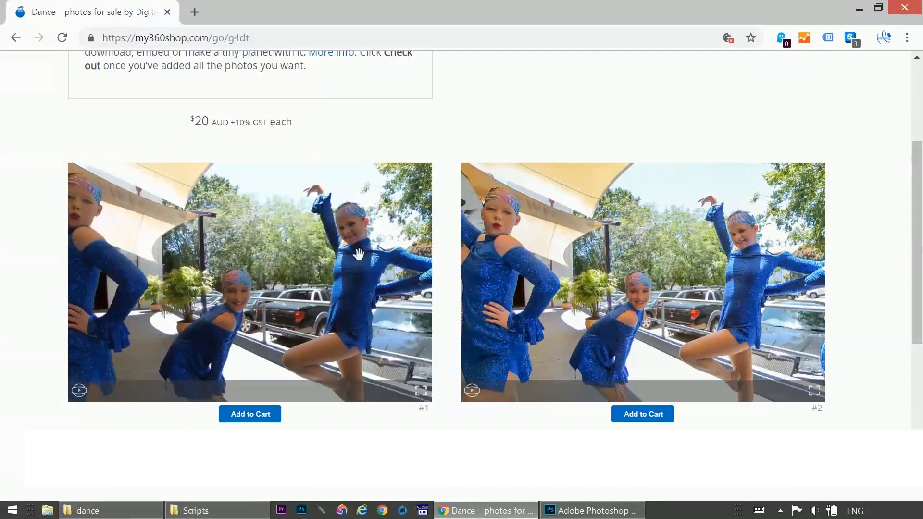
{"action": "mouse_move", "coordinate": [769, 225]}
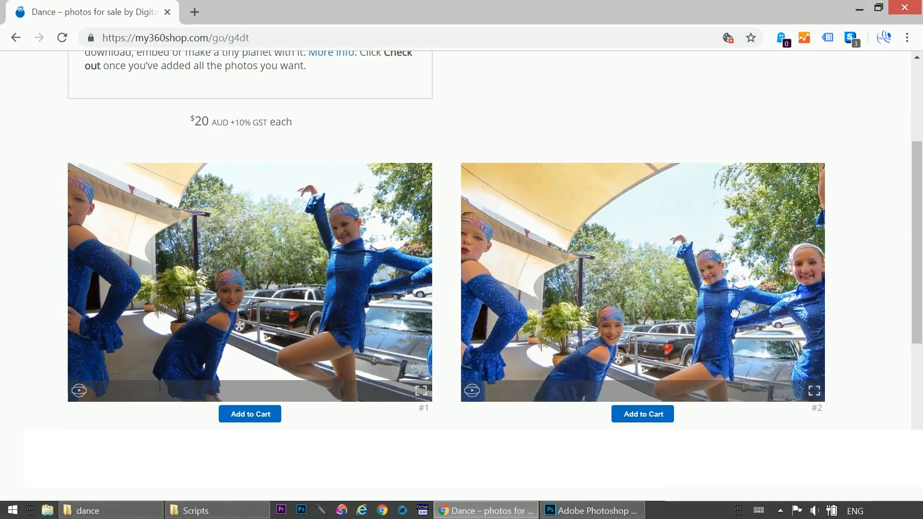
- Switch to the '-seam' panorama in Photoshop, glance at the browser gallery, then return
{"action": "left_click", "coordinate": [591, 511]}
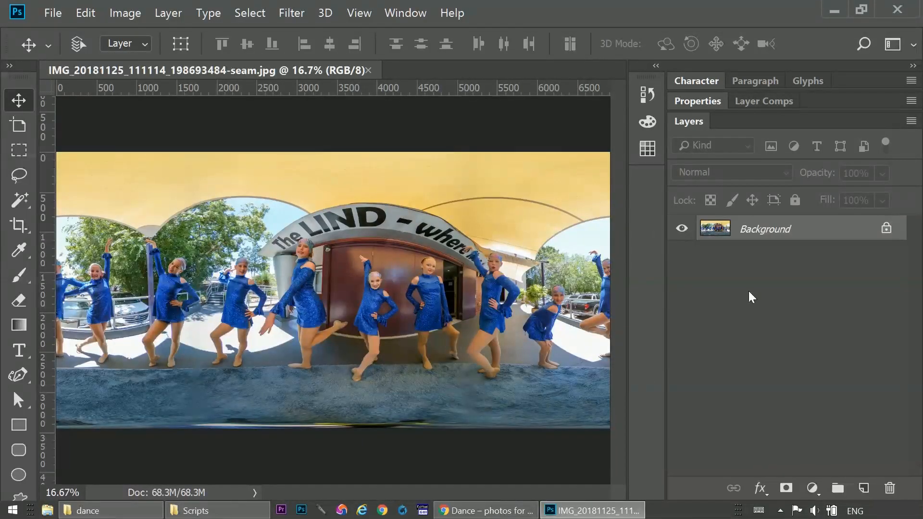
{"action": "mouse_move", "coordinate": [804, 344]}
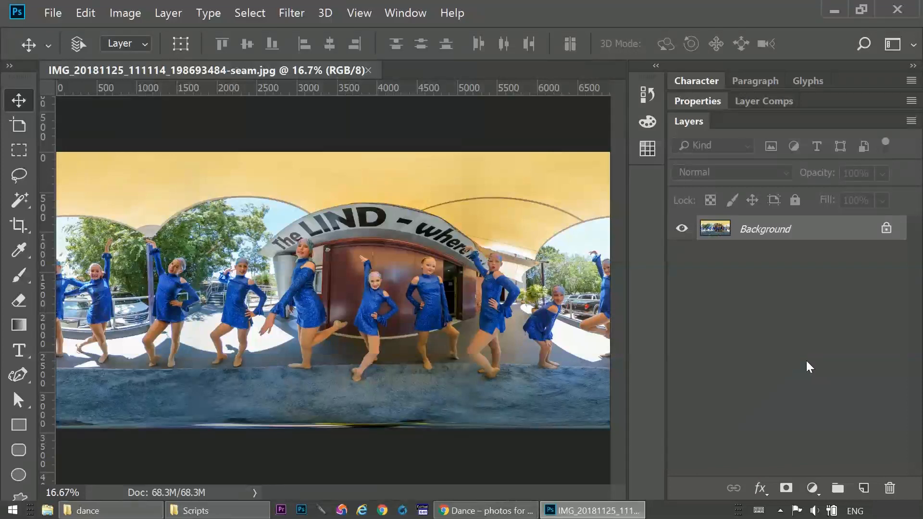
{"action": "mouse_move", "coordinate": [805, 367]}
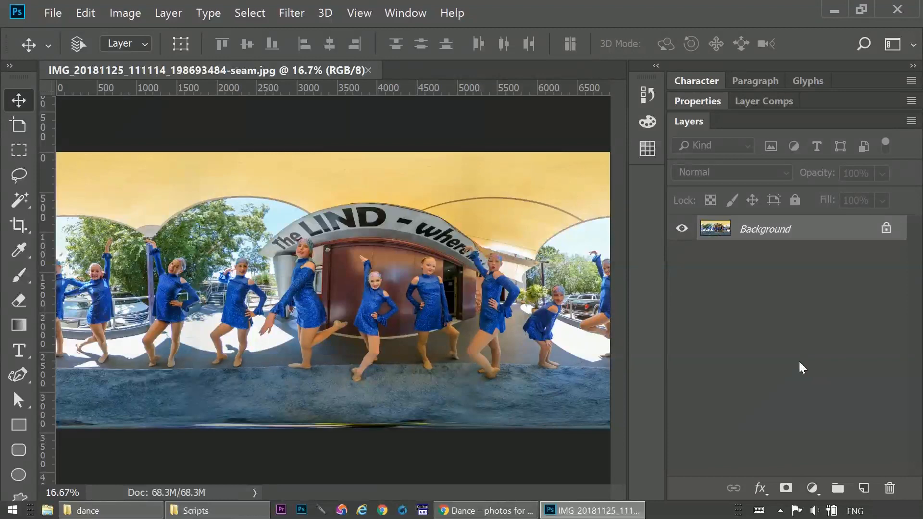
{"action": "mouse_move", "coordinate": [800, 367]}
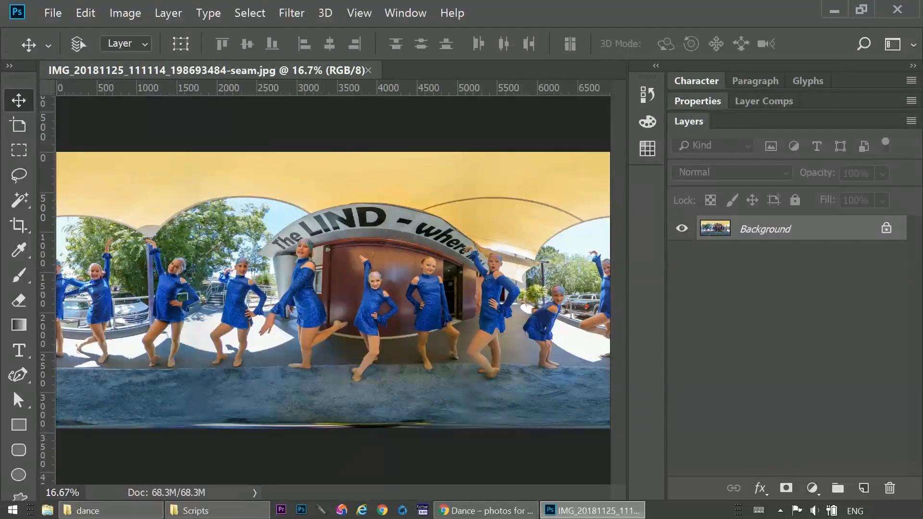
{"action": "mouse_move", "coordinate": [484, 509]}
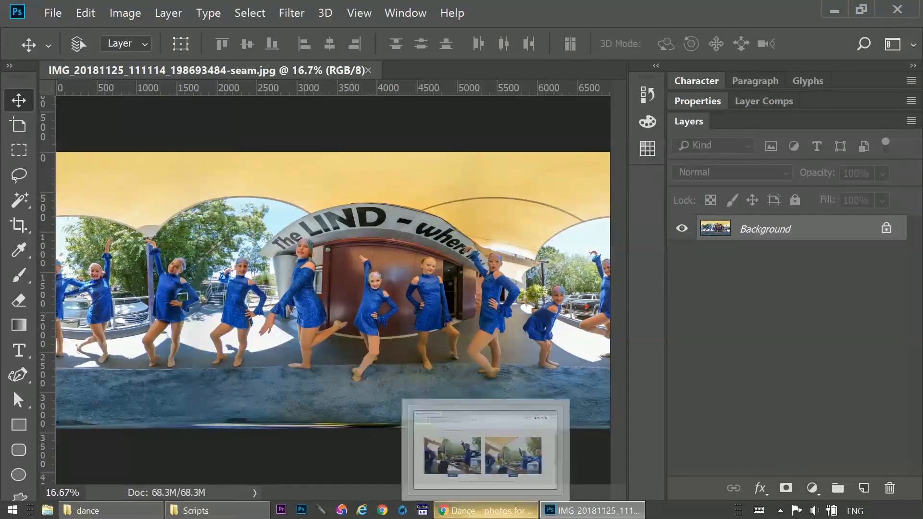
{"action": "left_click", "coordinate": [484, 510]}
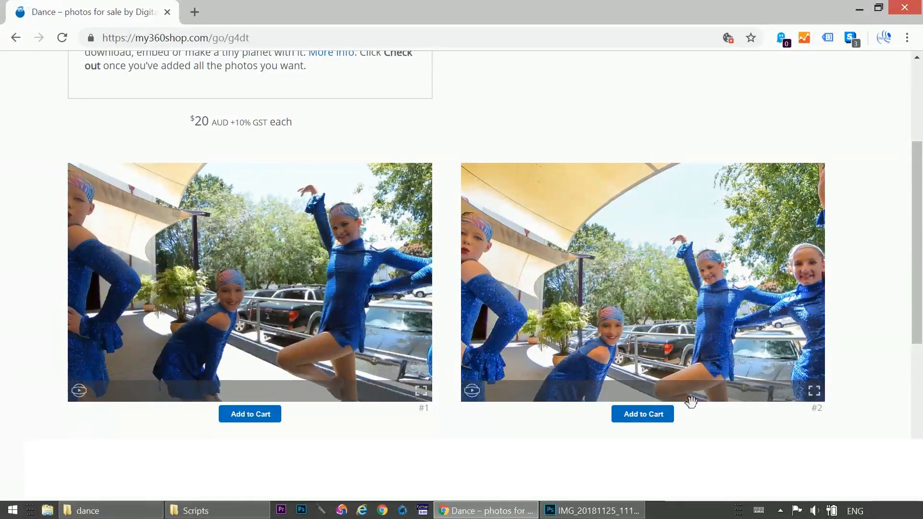
{"action": "left_click", "coordinate": [590, 510]}
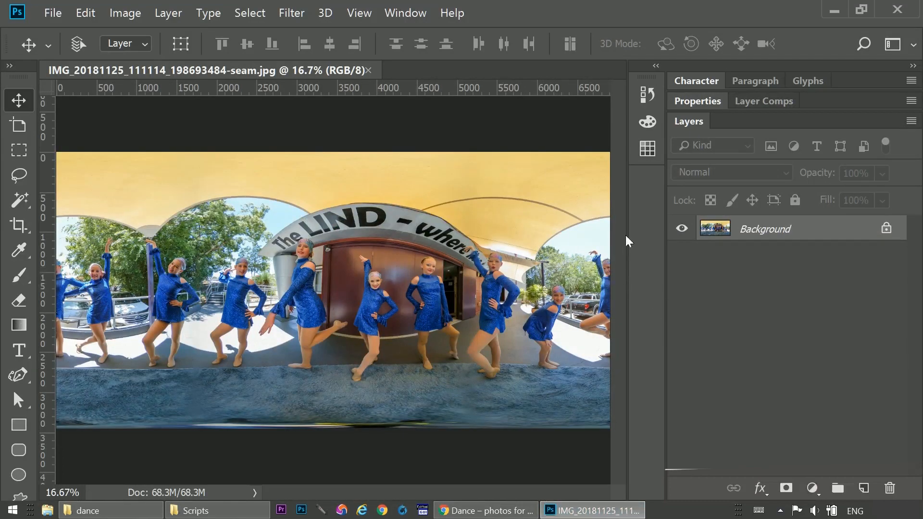
{"action": "mouse_move", "coordinate": [58, 247]}
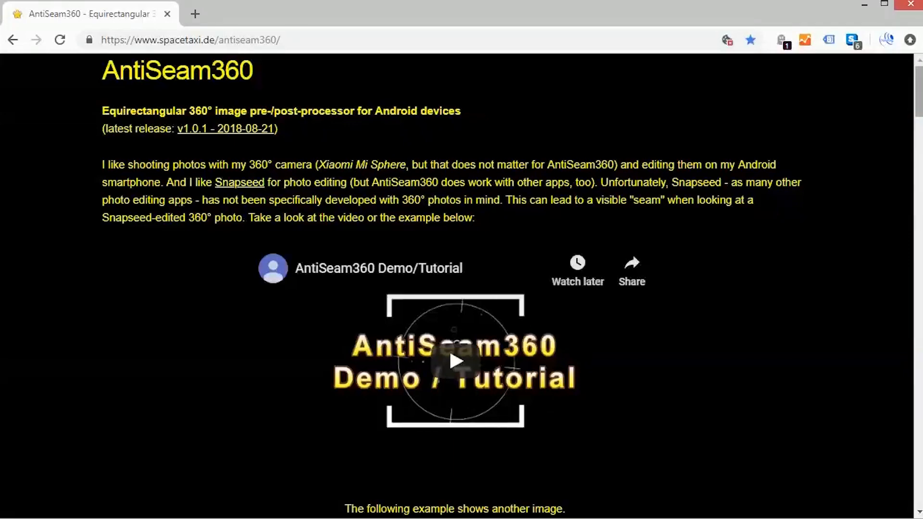
- Scroll the AntiSeam360 page and highlight the Step 1 and Step 3 instructions
{"action": "scroll", "scroll_direction": "down", "scroll_amount": 3}
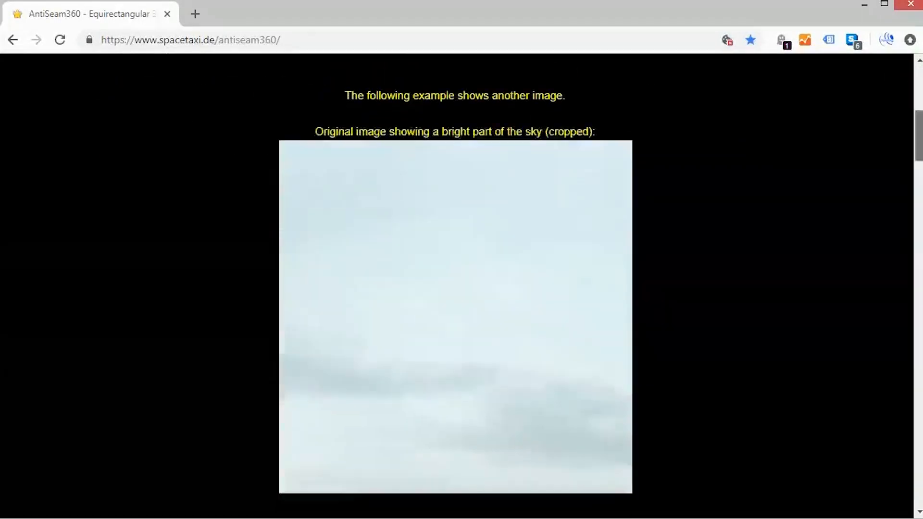
{"action": "scroll", "scroll_direction": "down", "scroll_amount": 3}
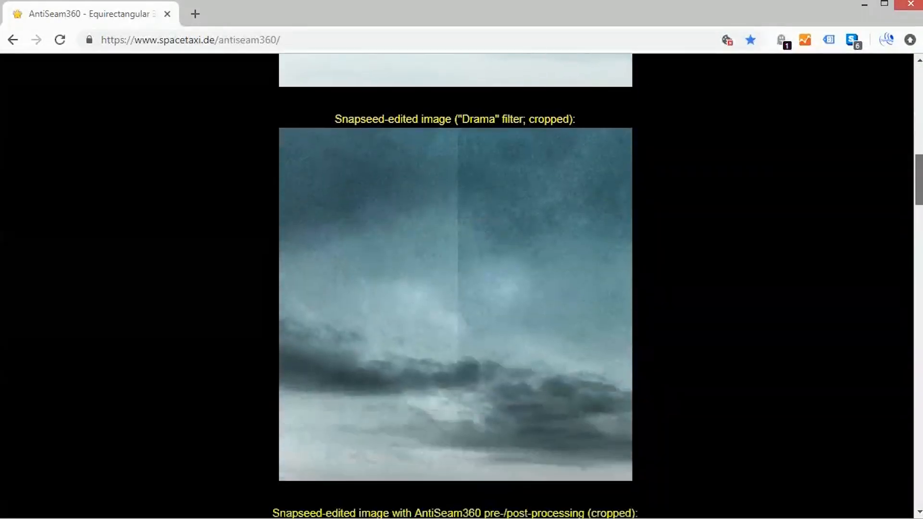
{"action": "scroll", "scroll_direction": "down", "scroll_amount": 3}
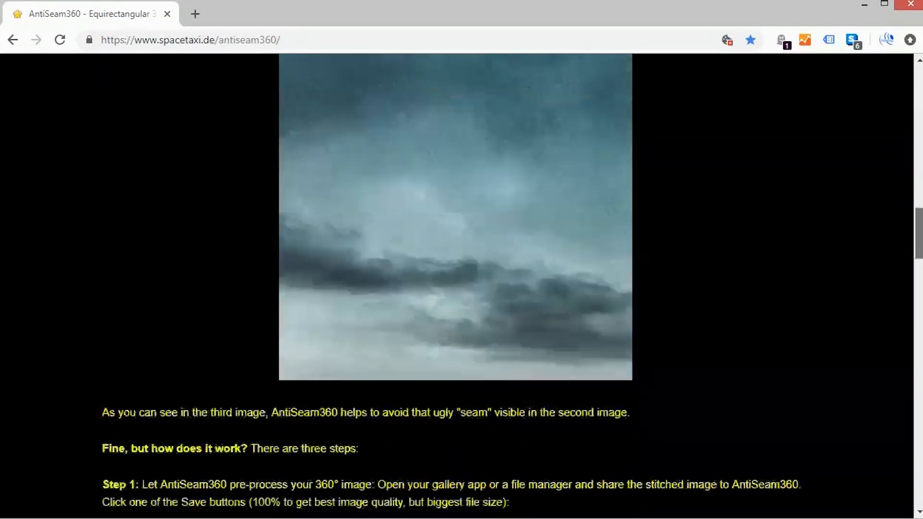
{"action": "scroll", "scroll_direction": "down", "scroll_amount": 3}
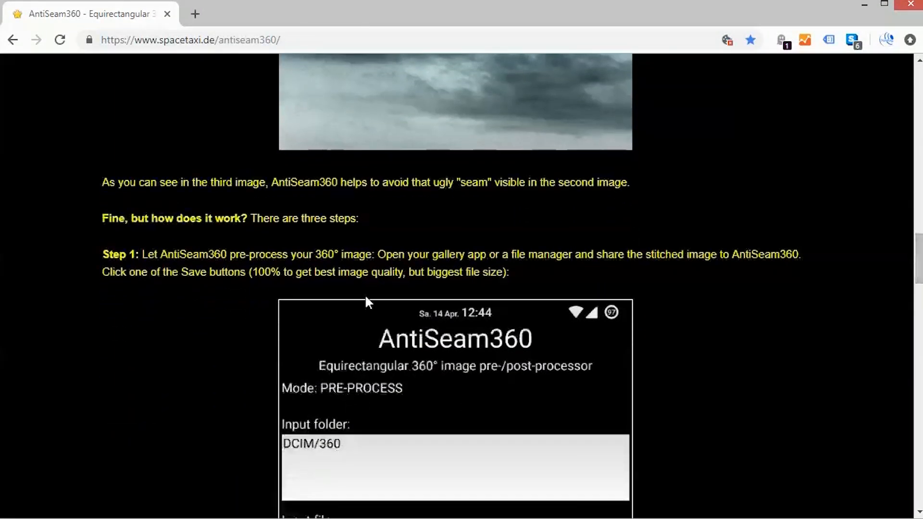
{"action": "left_click_drag", "start_coordinate": [102, 253], "coordinate": [289, 254]}
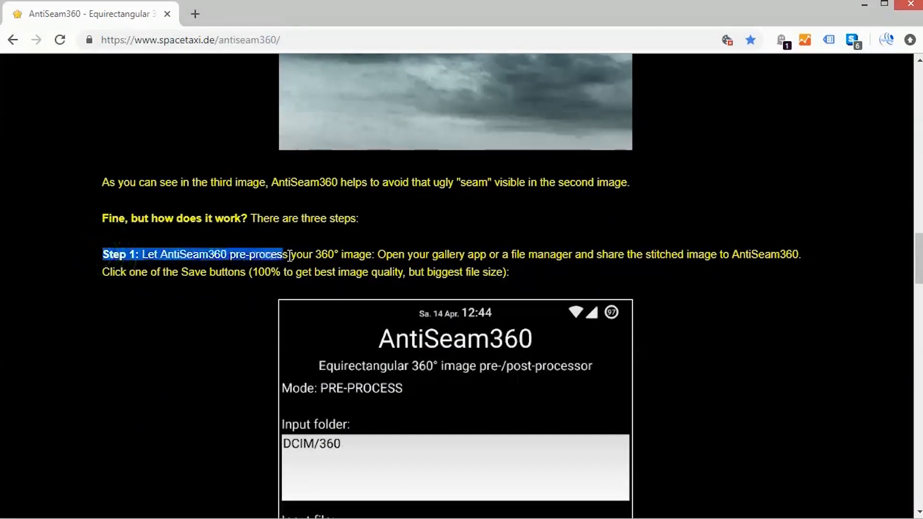
{"action": "scroll", "scroll_direction": "down", "scroll_amount": 3}
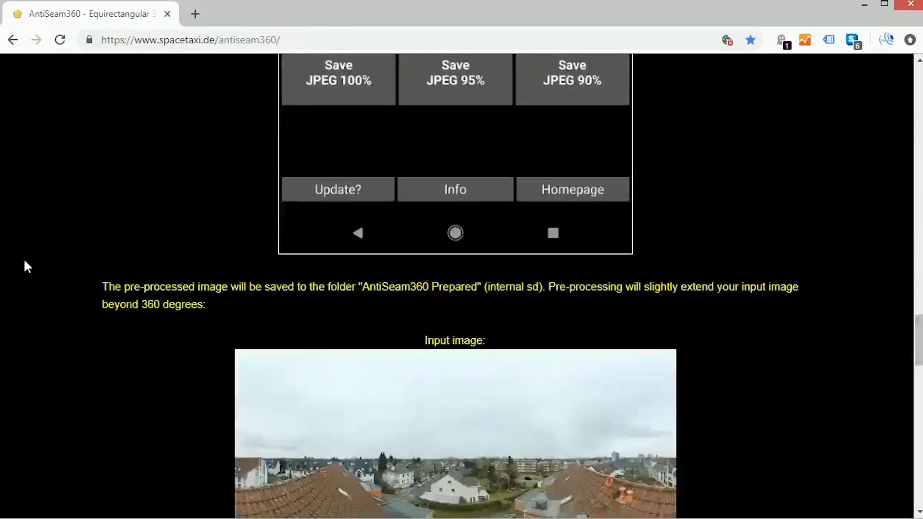
{"action": "scroll", "scroll_direction": "down", "scroll_amount": 3}
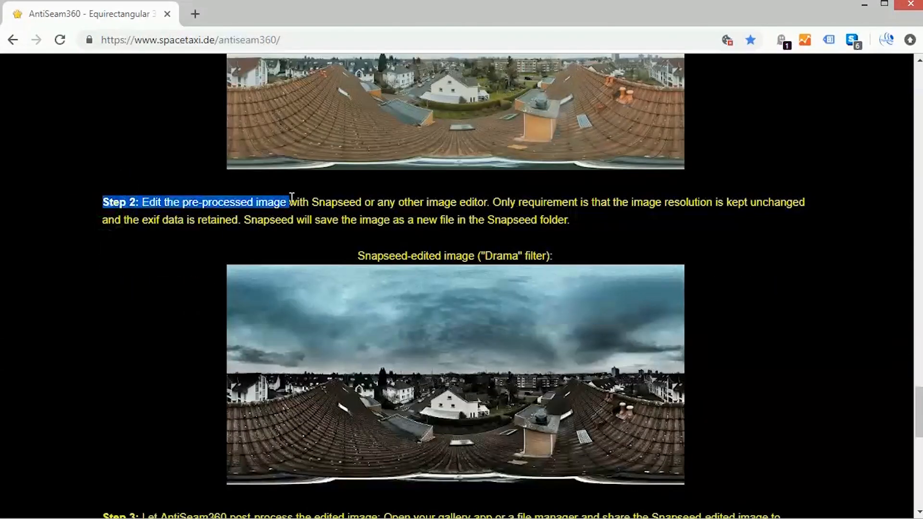
{"action": "scroll", "scroll_direction": "down", "scroll_amount": 3}
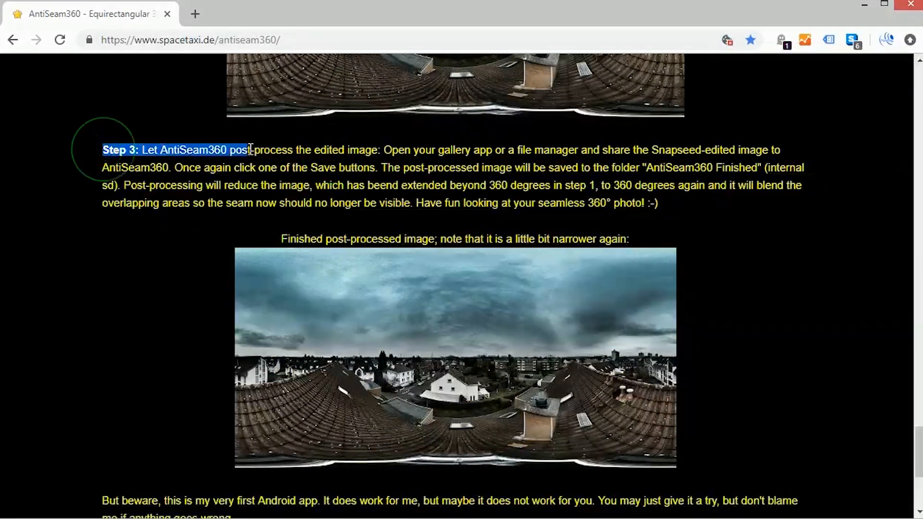
{"action": "left_click_drag", "start_coordinate": [247, 150], "coordinate": [381, 150]}
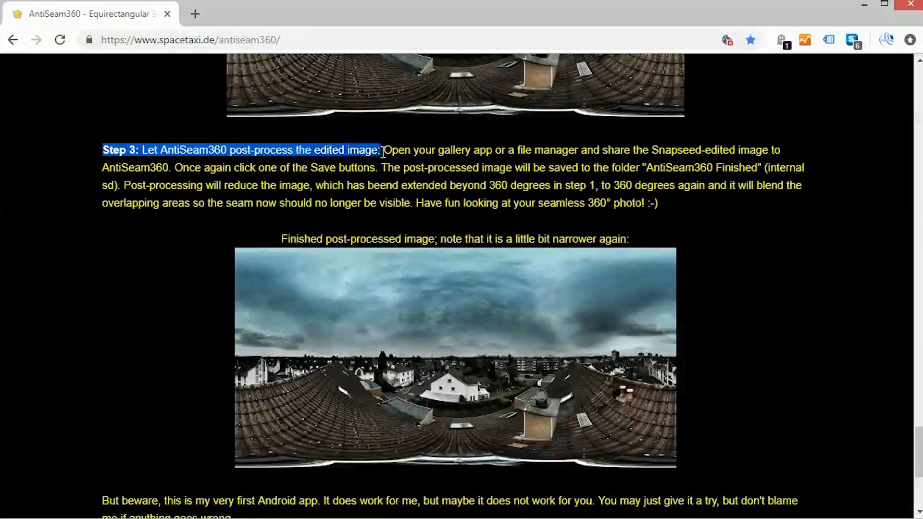